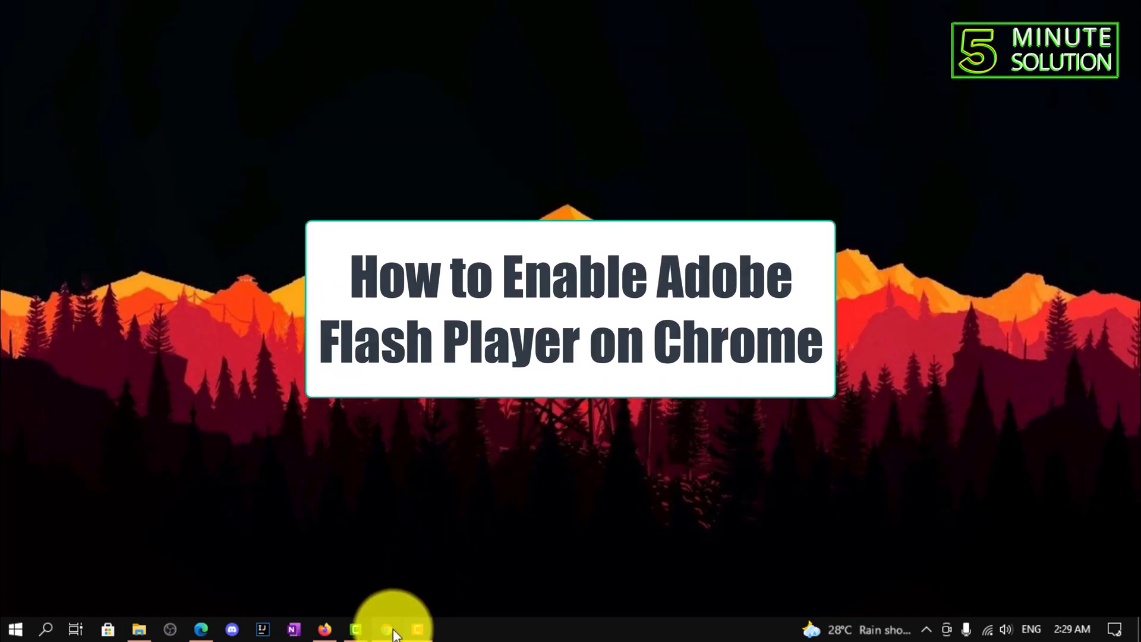
Step: Launch Chrome and search Google for "flash player test"
{"action": "left_click", "coordinate": [387, 629]}
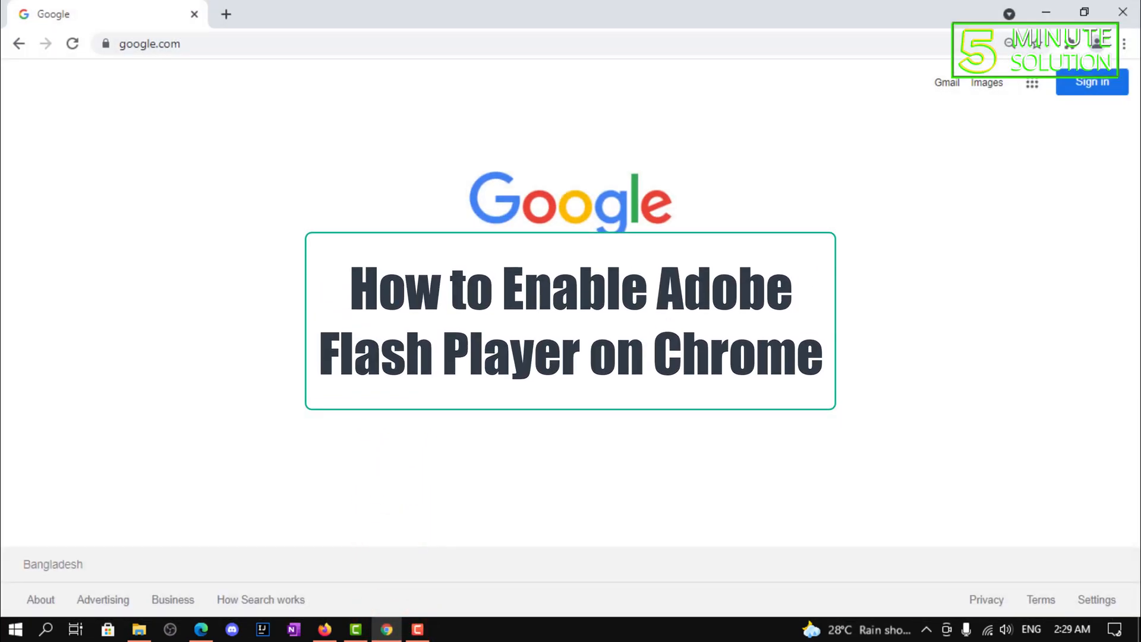
{"action": "type", "text": "flash player test"}
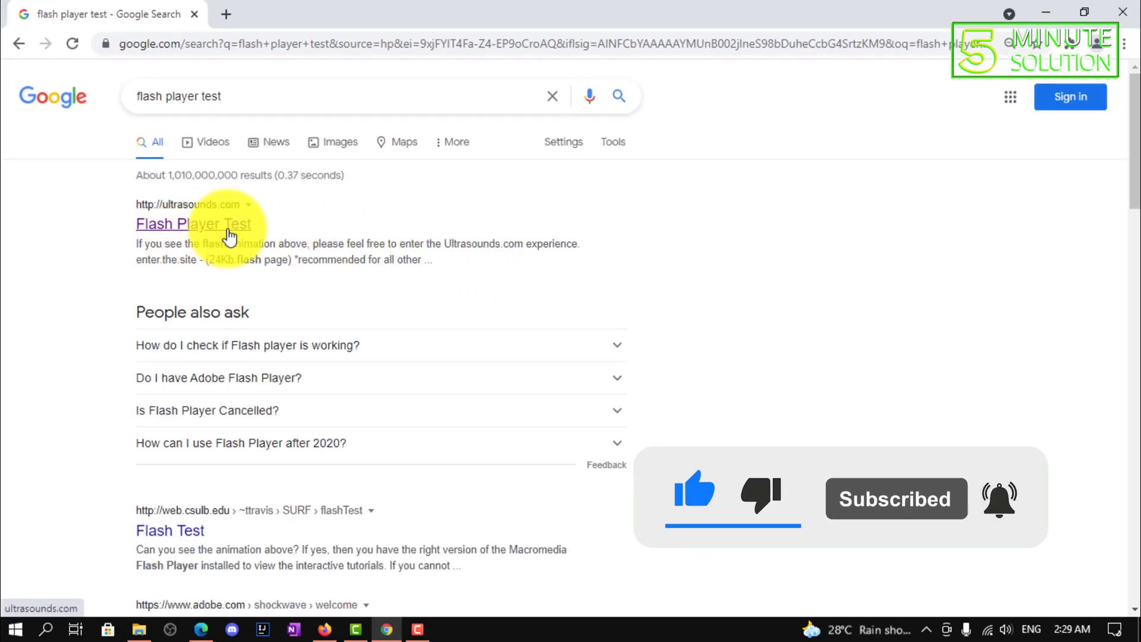
Step: Load the ultrasounds.com Flash Player Test page showing Flash is unsupported
{"action": "left_click", "coordinate": [194, 223]}
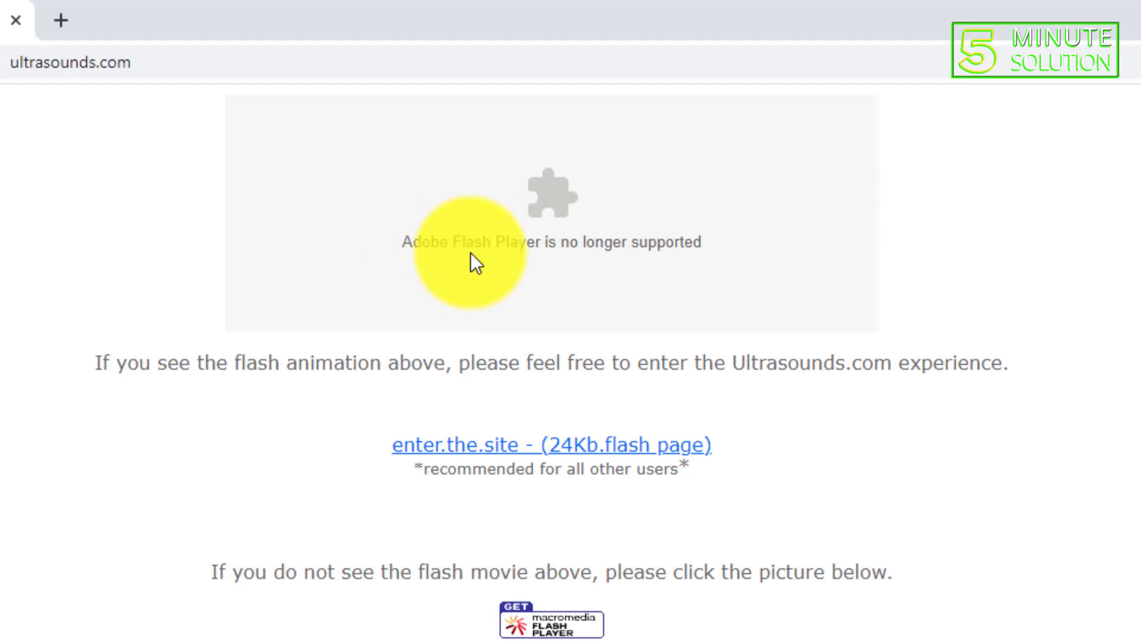
{"action": "left_click", "coordinate": [551, 189]}
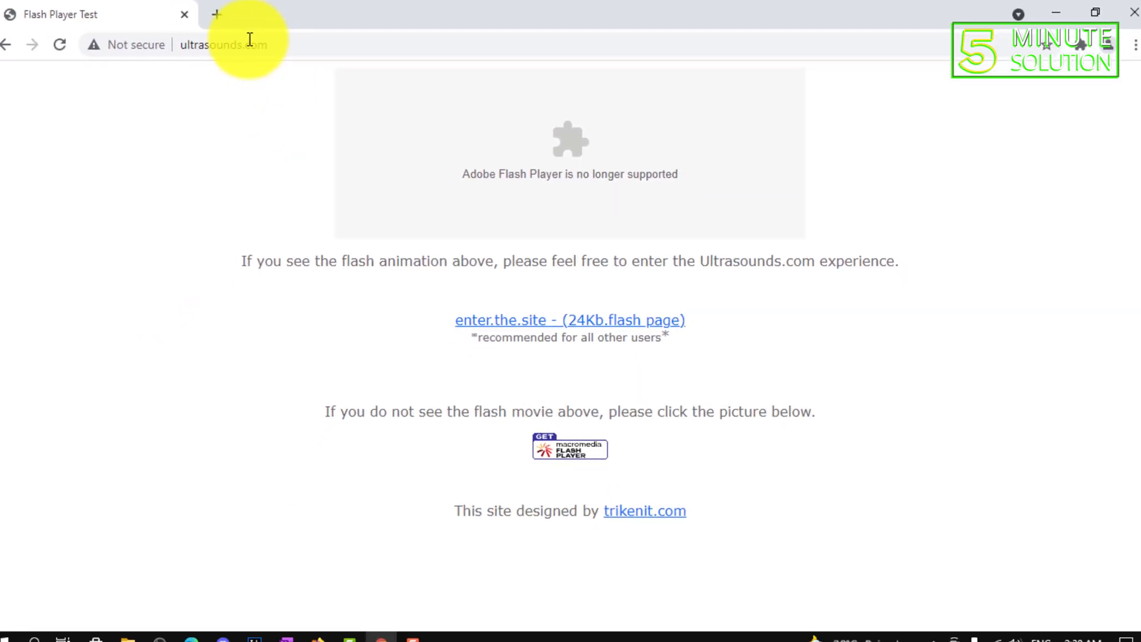
Step: In a new tab, search for "flash player for web (update 2021)"
{"action": "left_click", "coordinate": [216, 14]}
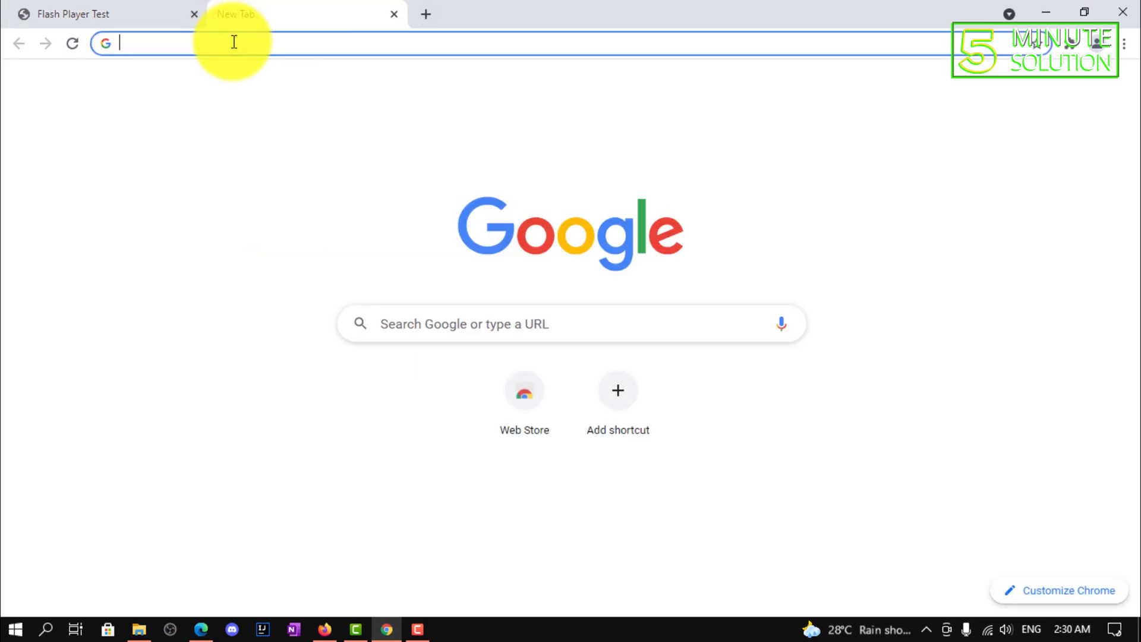
{"action": "type", "text": "flash player test"}
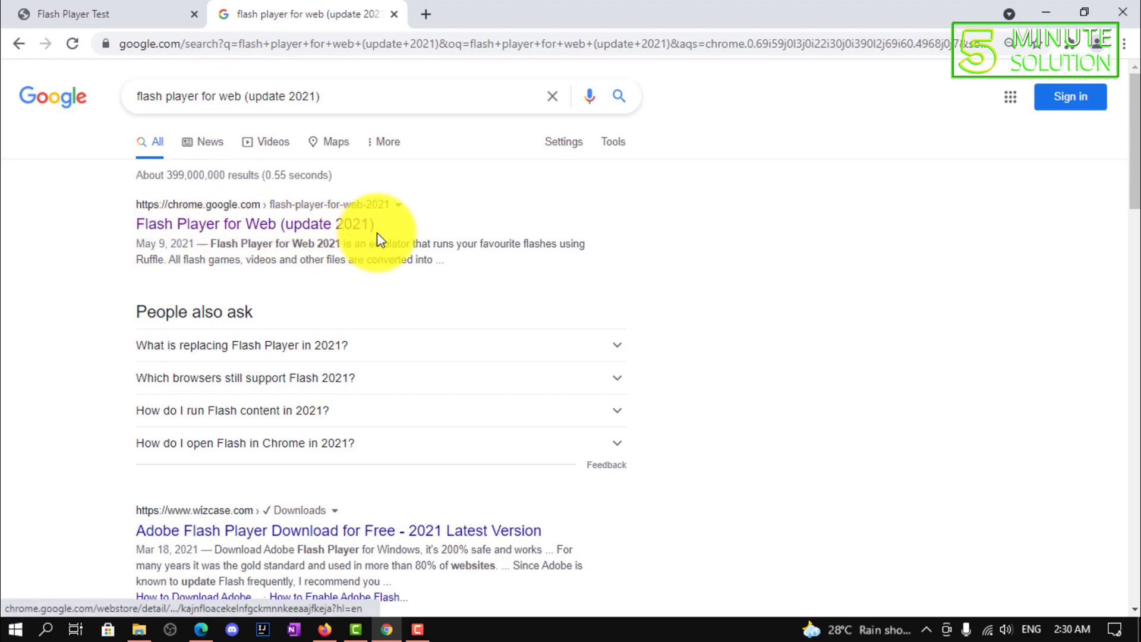
{"action": "left_click", "coordinate": [254, 224]}
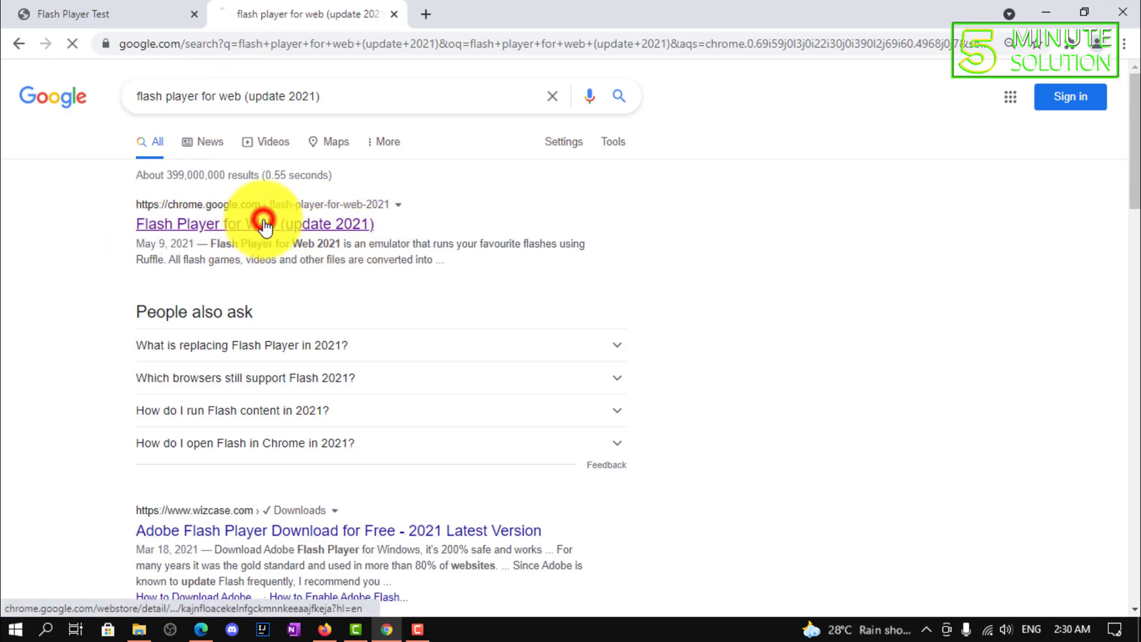
Step: Add the Flash Player for Web 2021 extension to Chrome from the Web Store
{"action": "left_click", "coordinate": [255, 223]}
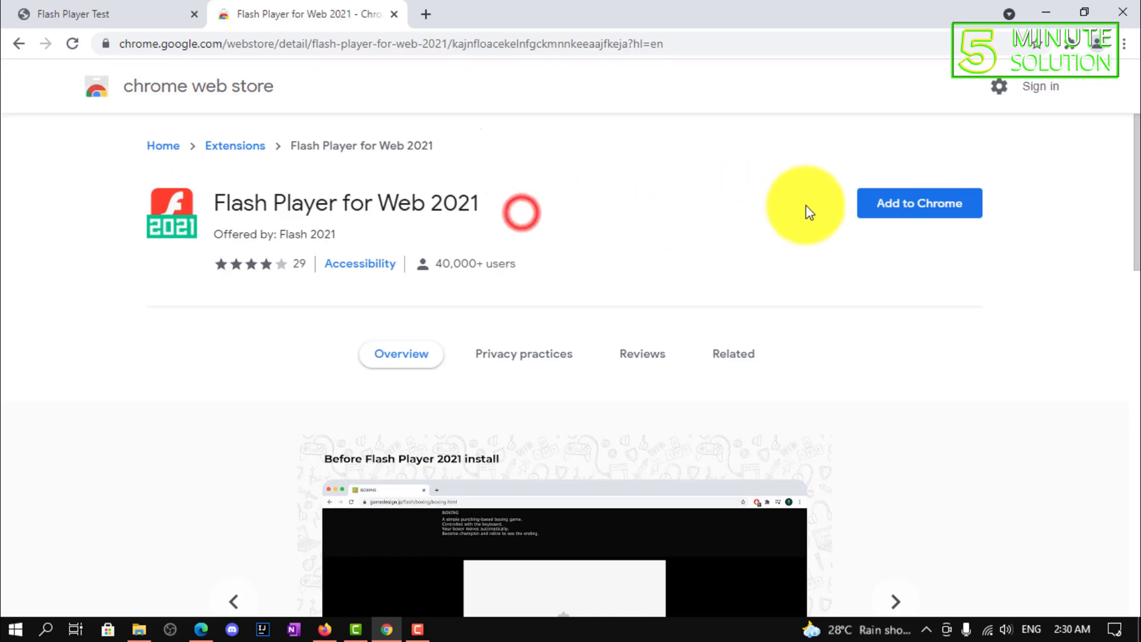
{"action": "left_click", "coordinate": [918, 202]}
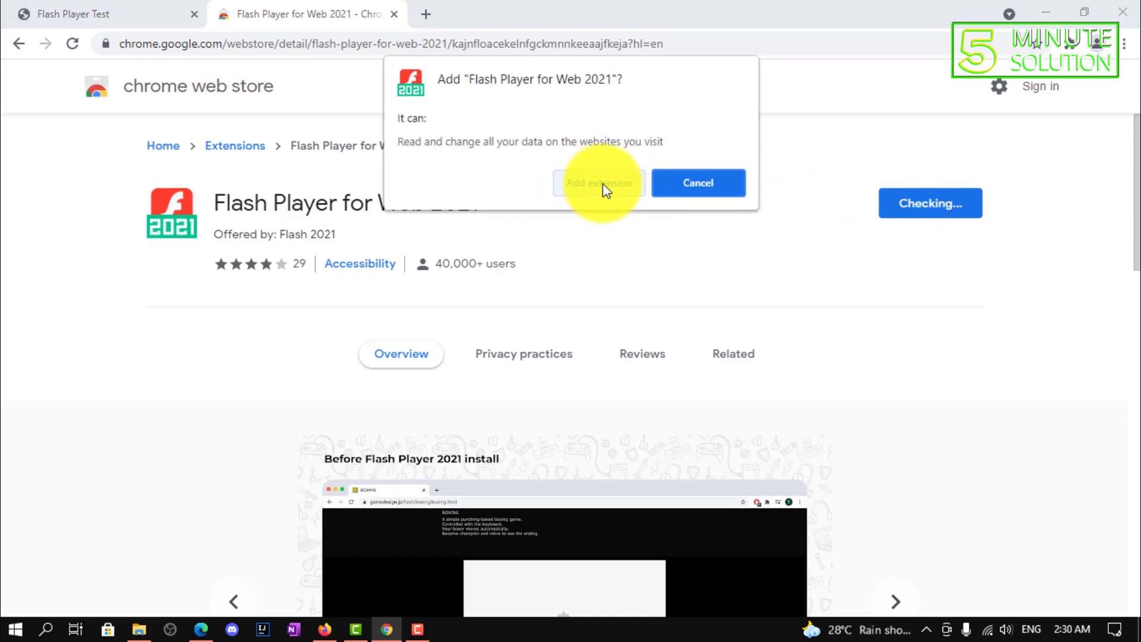
{"action": "left_click", "coordinate": [598, 183]}
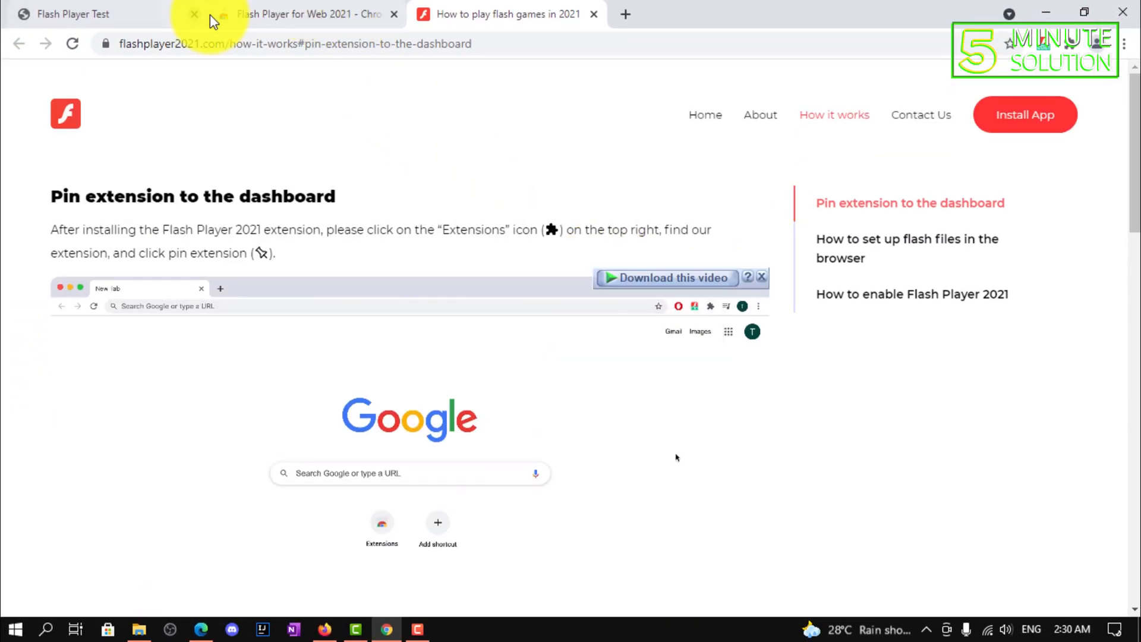
Step: Confirm the Ultrasounds Flash animation plays, then close Chrome
{"action": "left_click", "coordinate": [72, 14]}
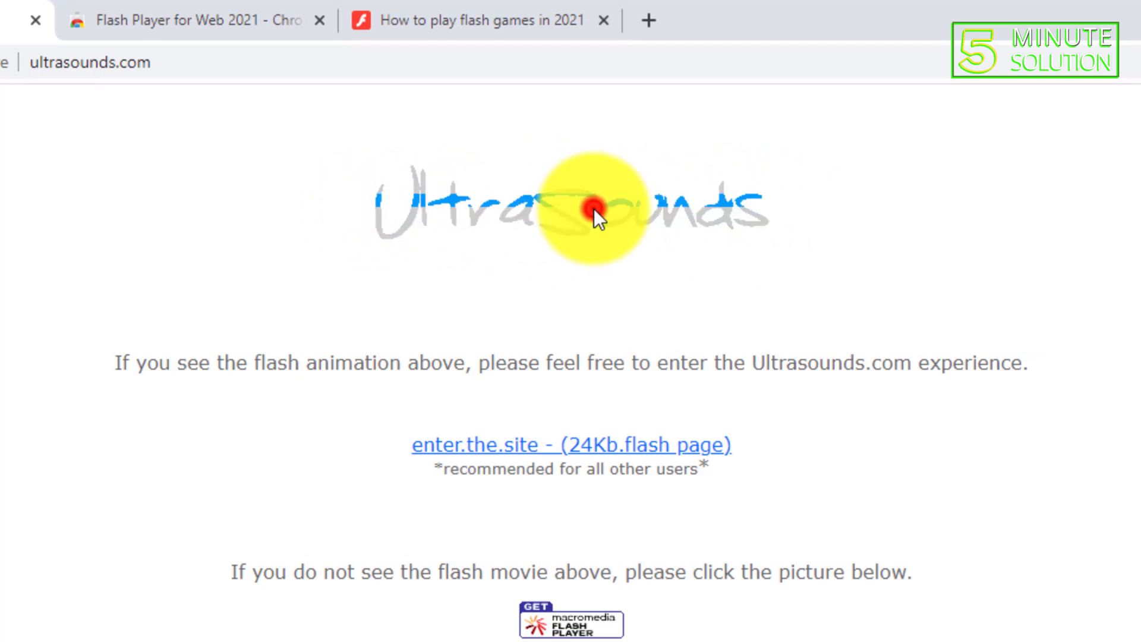
{"action": "mouse_move", "coordinate": [513, 197]}
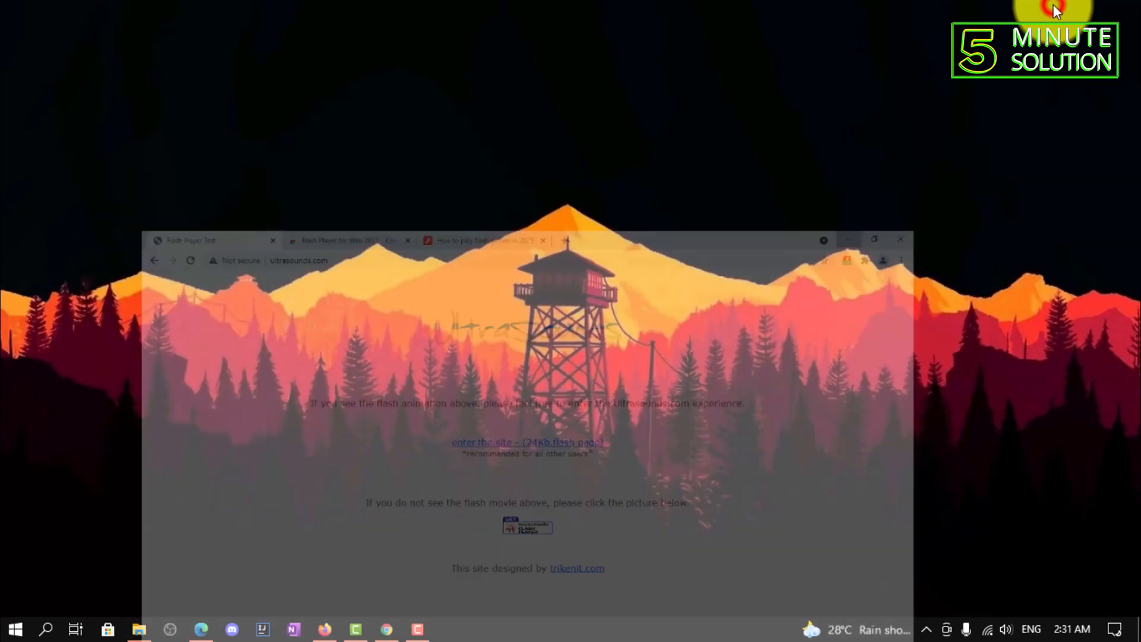
{"action": "left_click", "coordinate": [901, 239]}
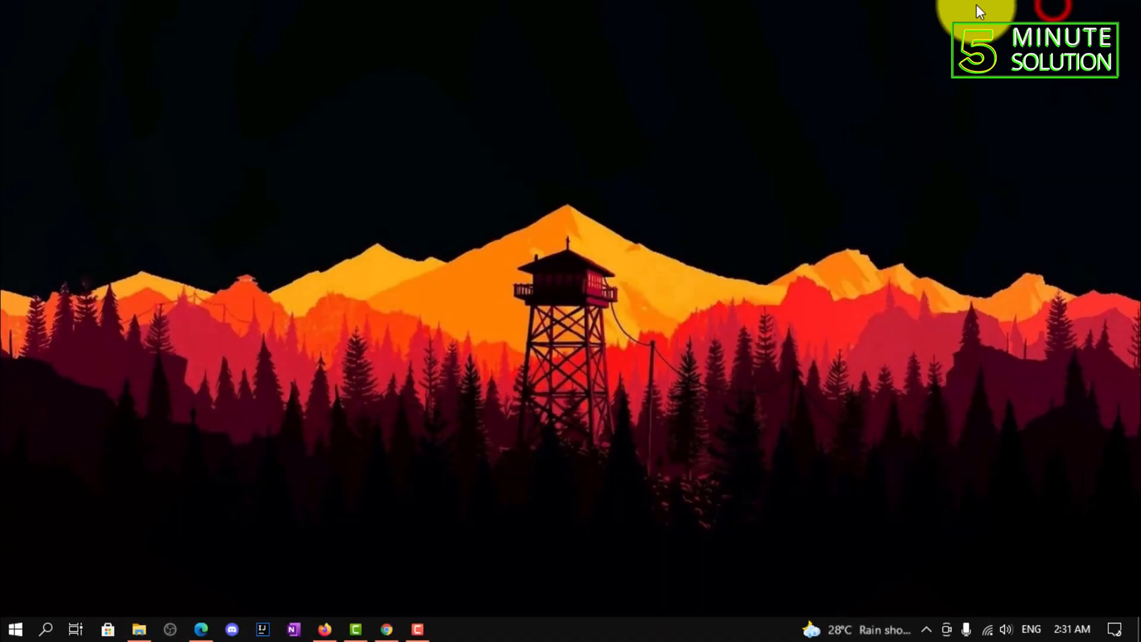